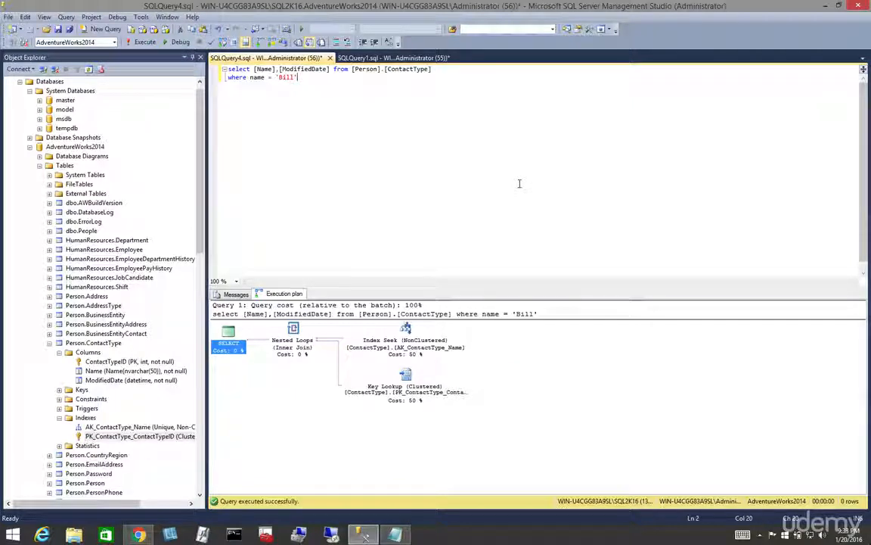
pyautogui.moveTo(397, 183)
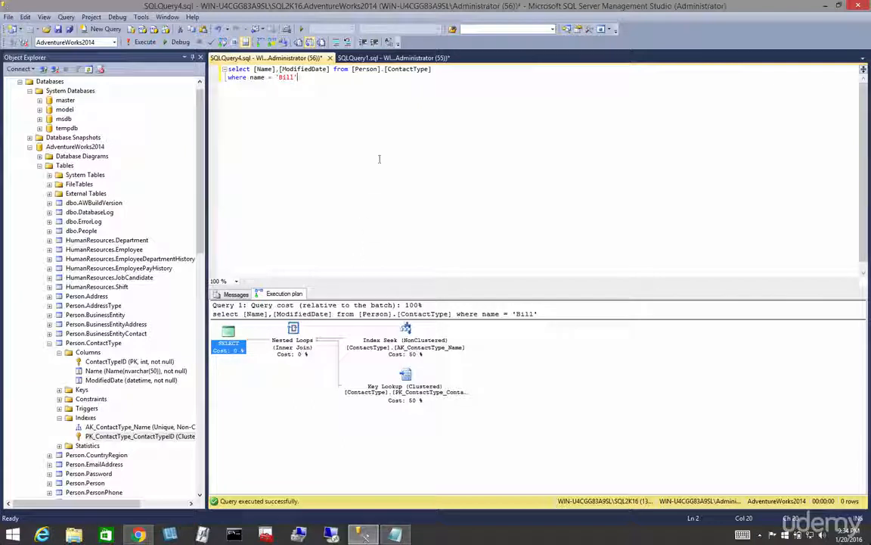
# Step: Display the query's estimated execution plan from the editor's context menu
pyautogui.rightClick(378, 159)
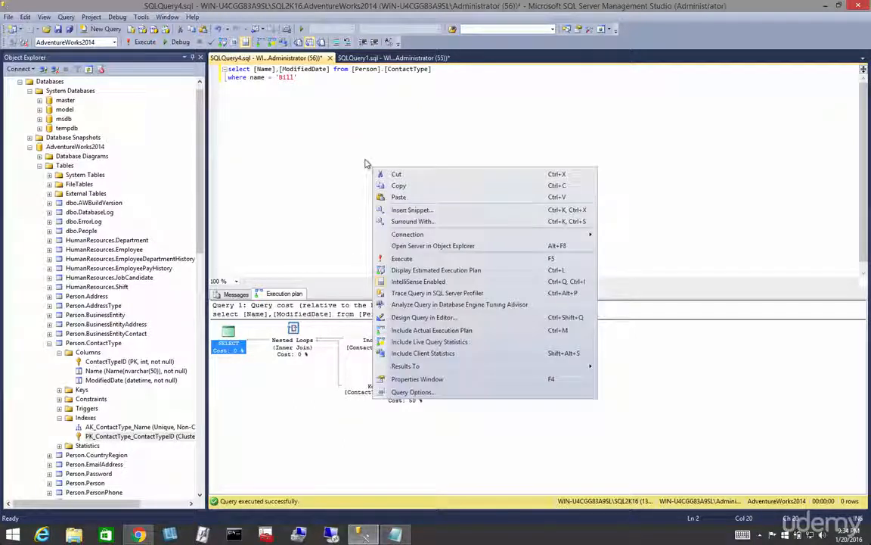
pyautogui.click(402, 257)
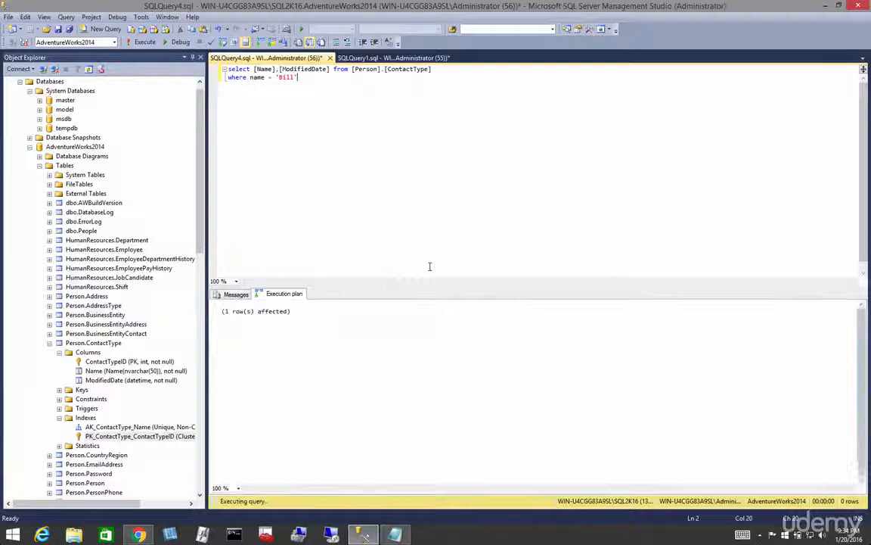
pyautogui.click(284, 293)
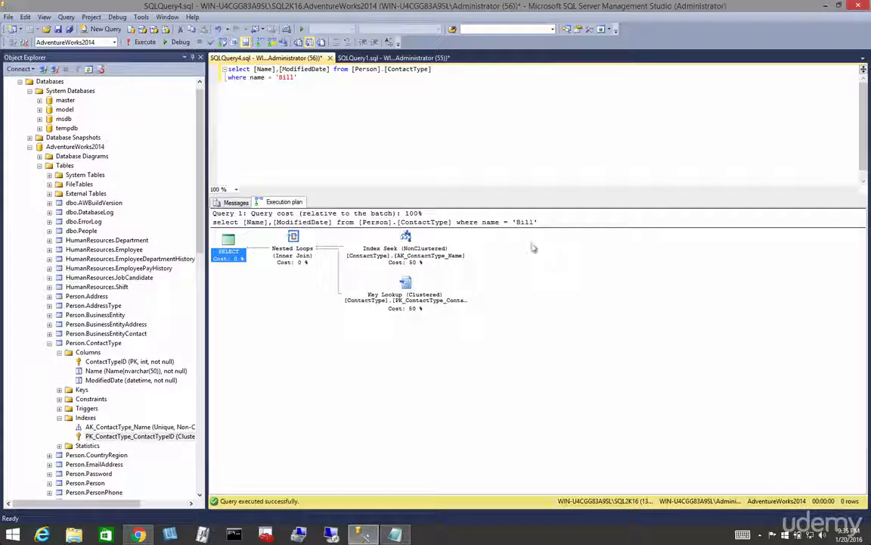
pyautogui.moveTo(575, 236)
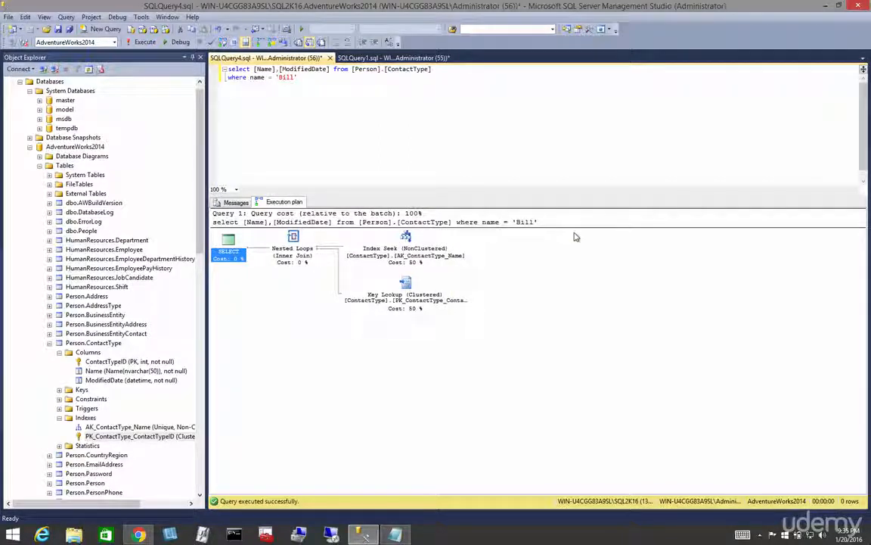
pyautogui.moveTo(406, 233)
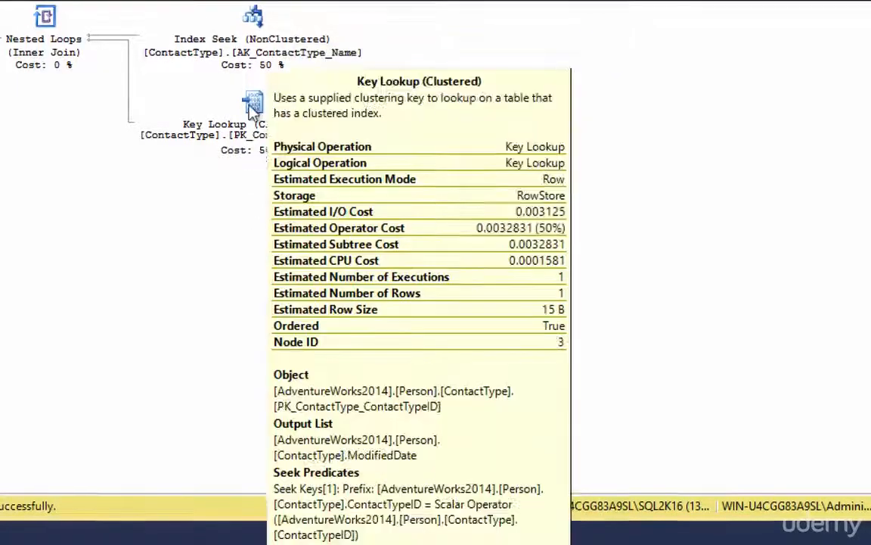
pyautogui.moveTo(239, 109)
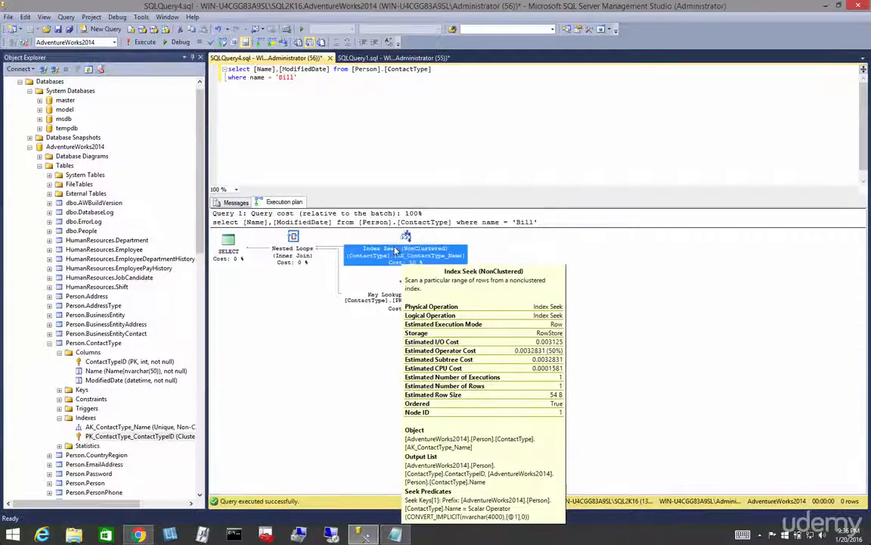
pyautogui.moveTo(567, 302)
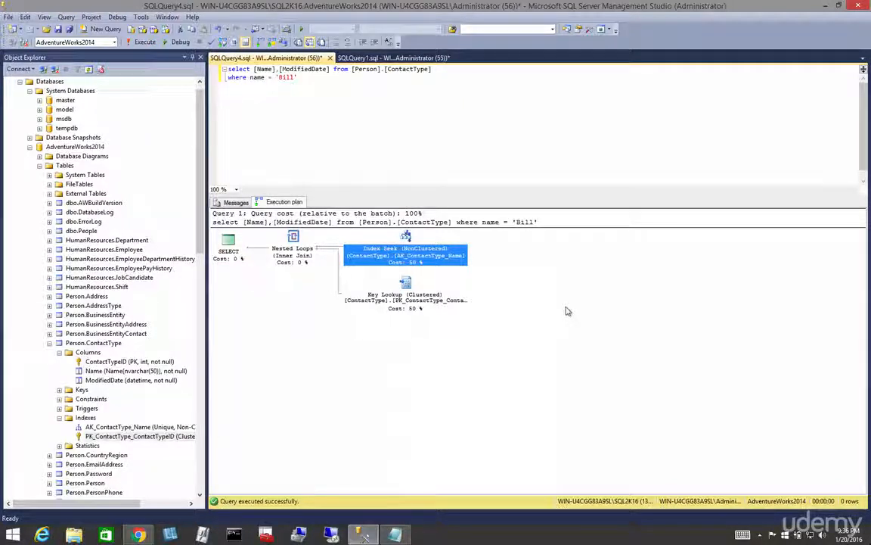
pyautogui.moveTo(357, 130)
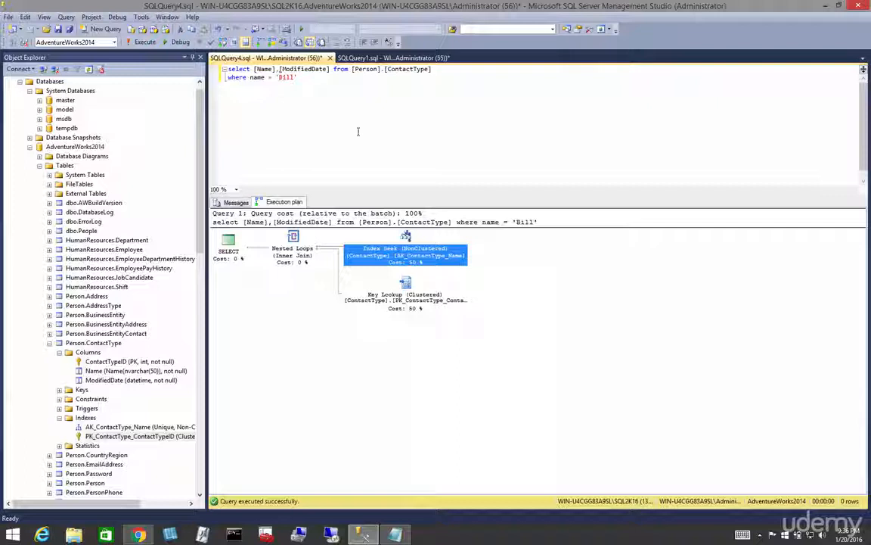
pyautogui.moveTo(420, 114)
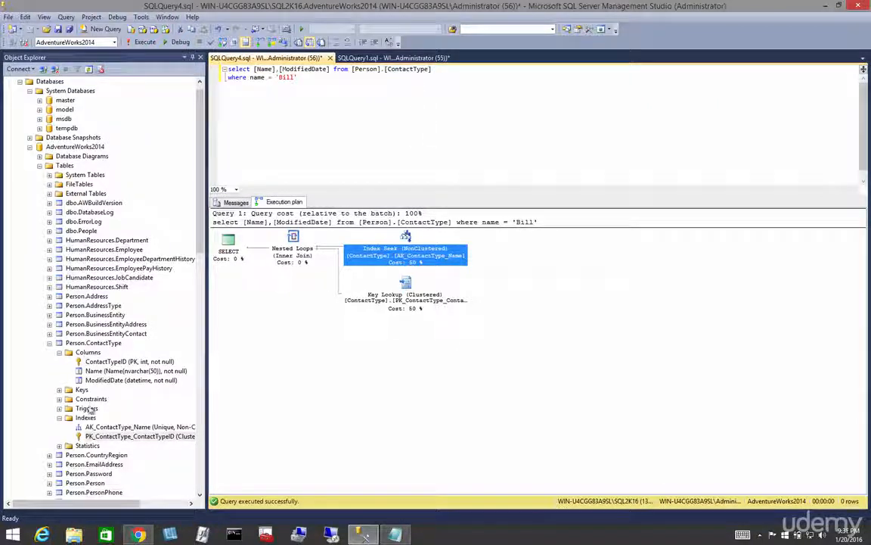
# Step: Start a new nonclustered index on Person.ContactType named NCIDX_1202016_Blah
pyautogui.rightClick(85, 417)
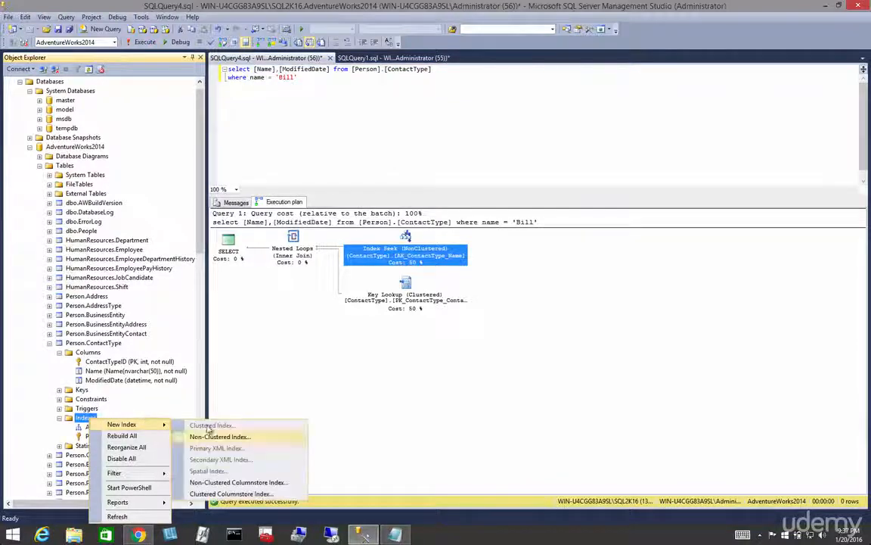
pyautogui.click(221, 435)
pyautogui.write('NCID')
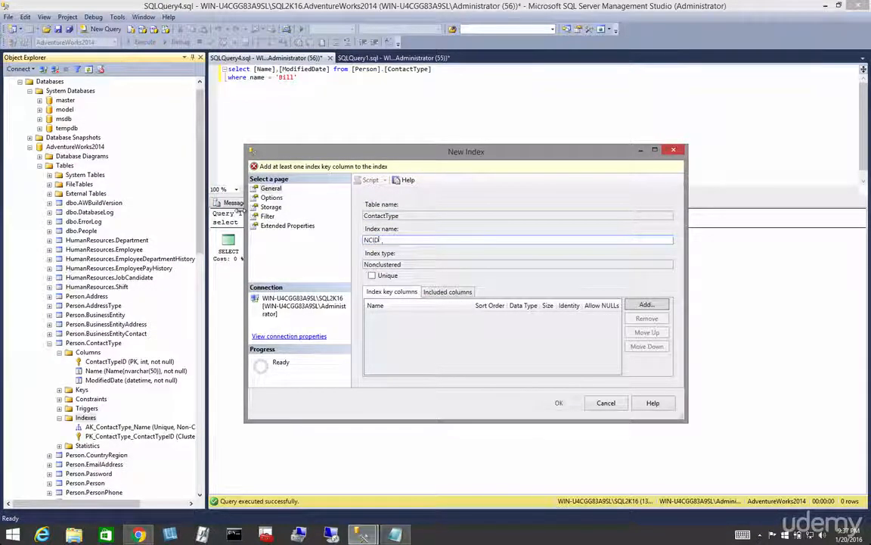
pyautogui.write('X_')
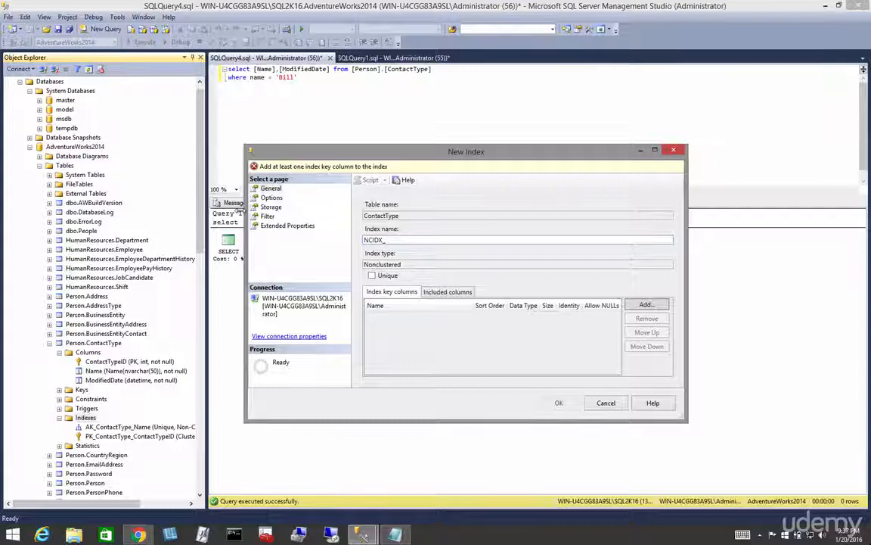
pyautogui.write('120')
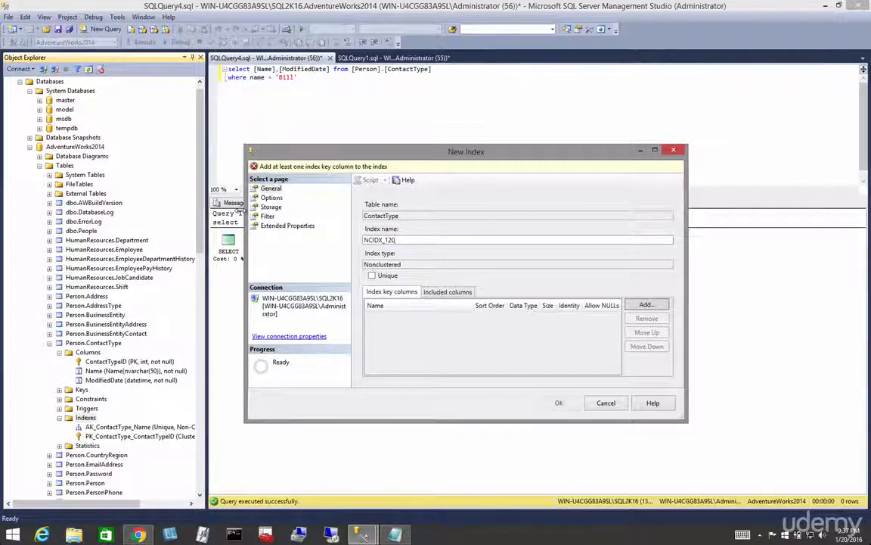
pyautogui.write('2016_')
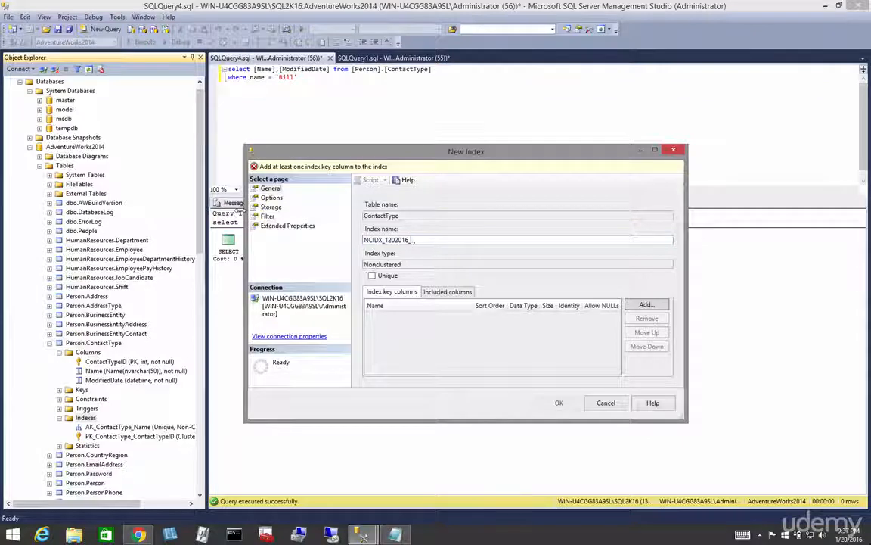
pyautogui.write('Blah')
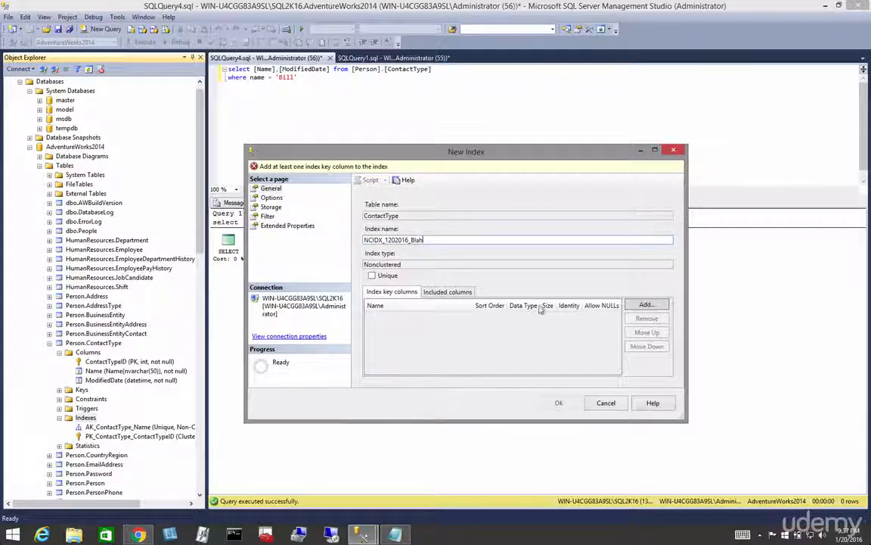
pyautogui.click(646, 304)
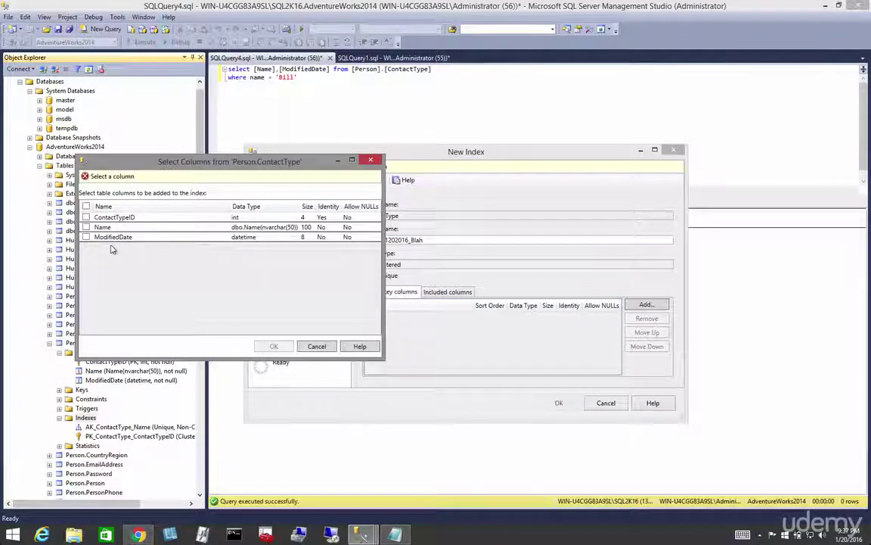
# Step: Add Name and ModifiedDate as the index's key columns
pyautogui.click(86, 218)
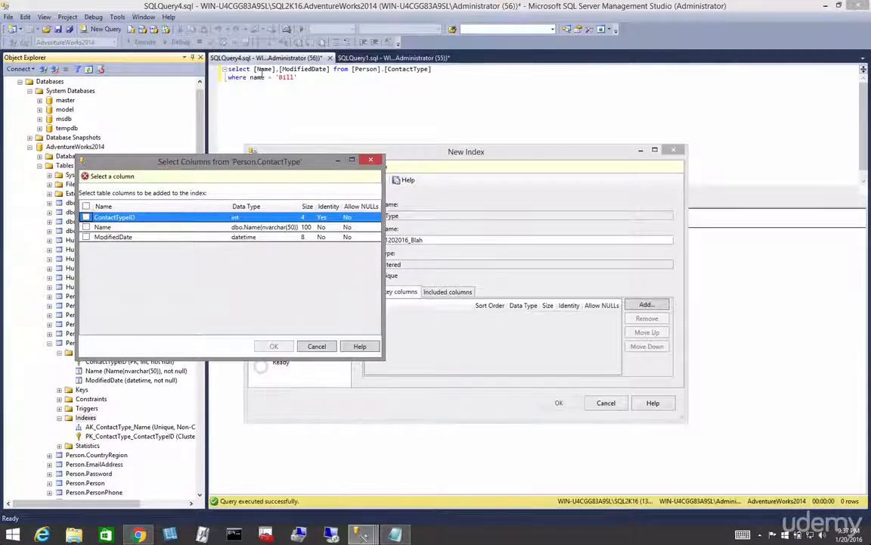
pyautogui.click(86, 227)
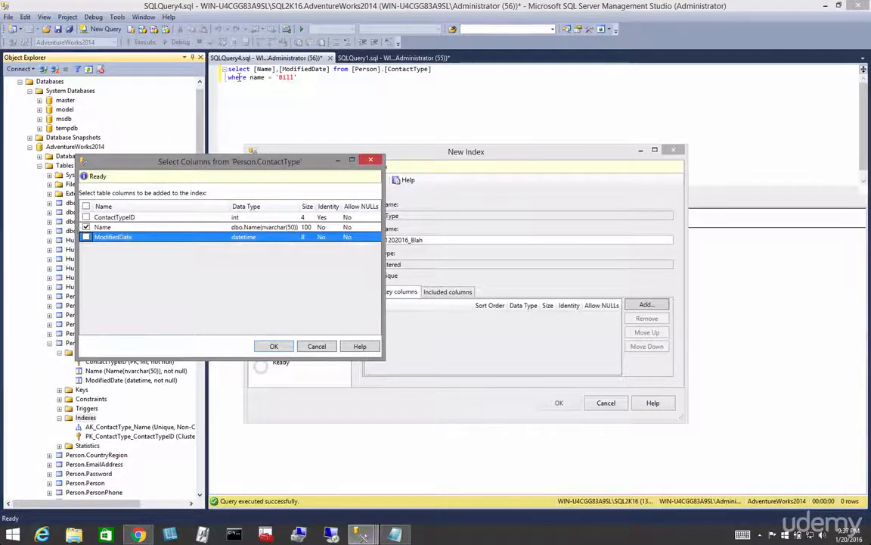
pyautogui.click(272, 345)
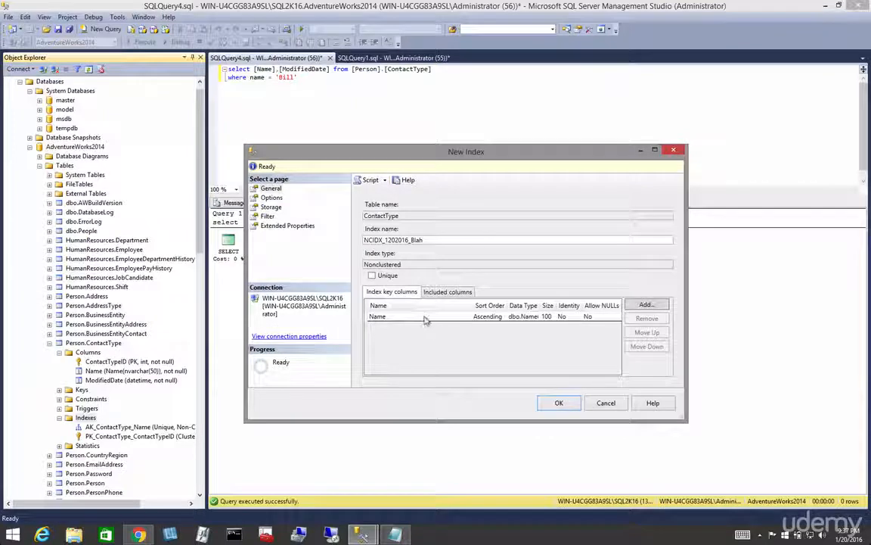
pyautogui.click(647, 304)
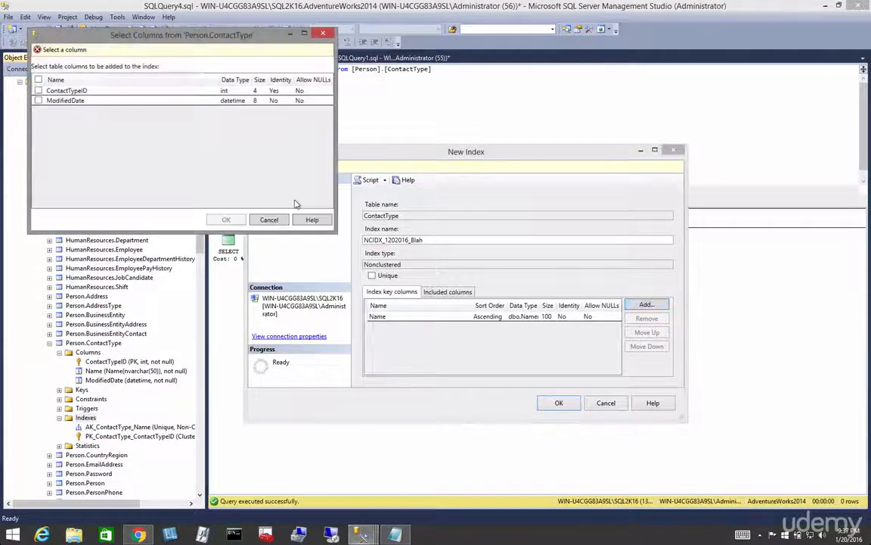
pyautogui.click(39, 99)
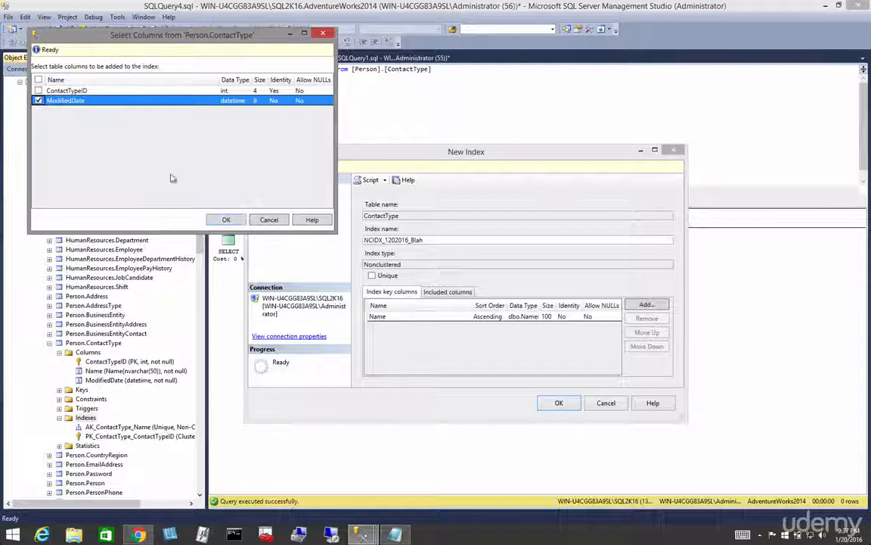
pyautogui.click(225, 219)
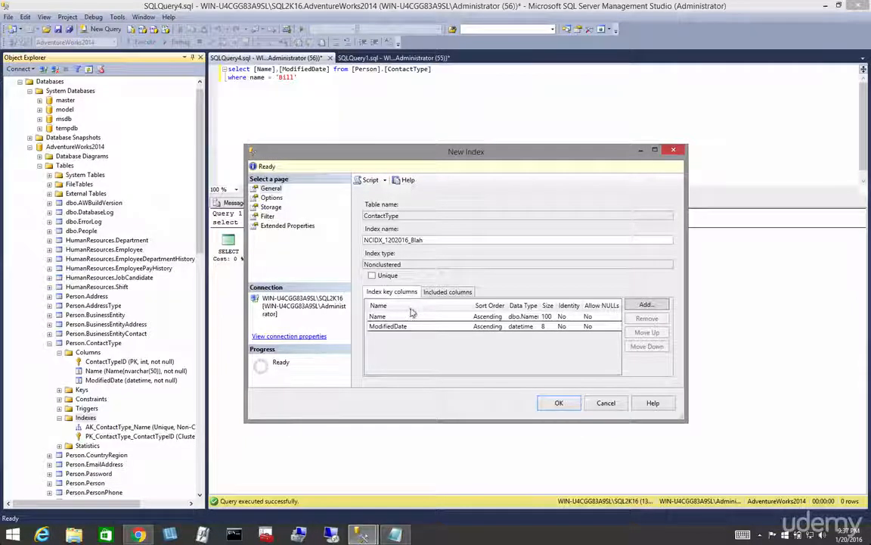
pyautogui.click(408, 316)
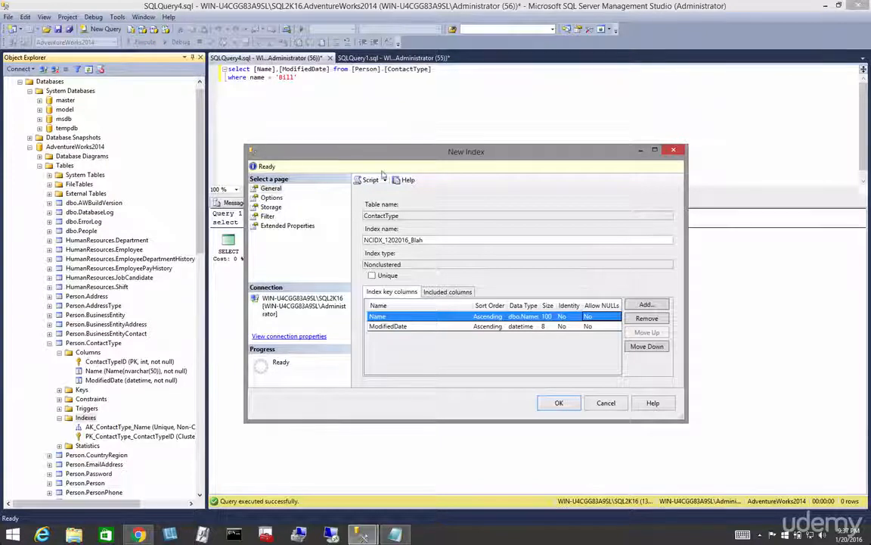
pyautogui.moveTo(400, 316)
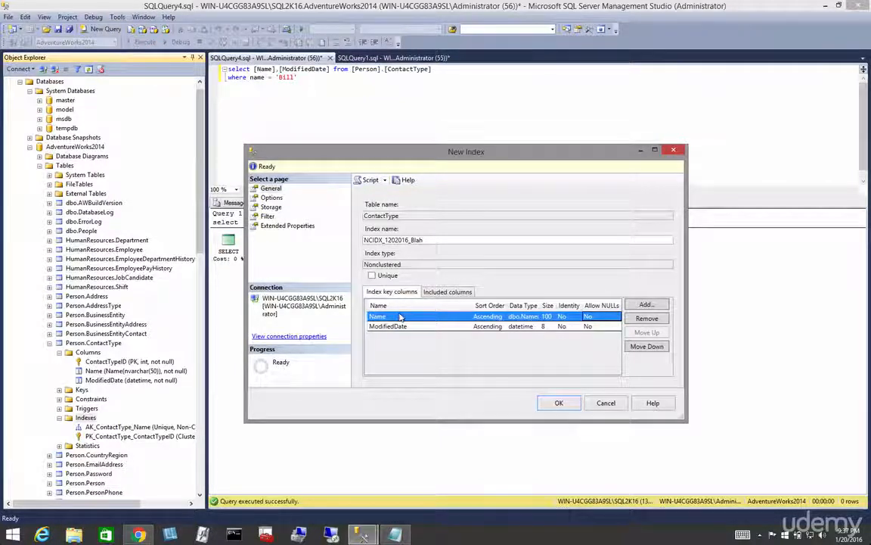
# Step: Review Included columns without adding any, then create the index
pyautogui.click(447, 290)
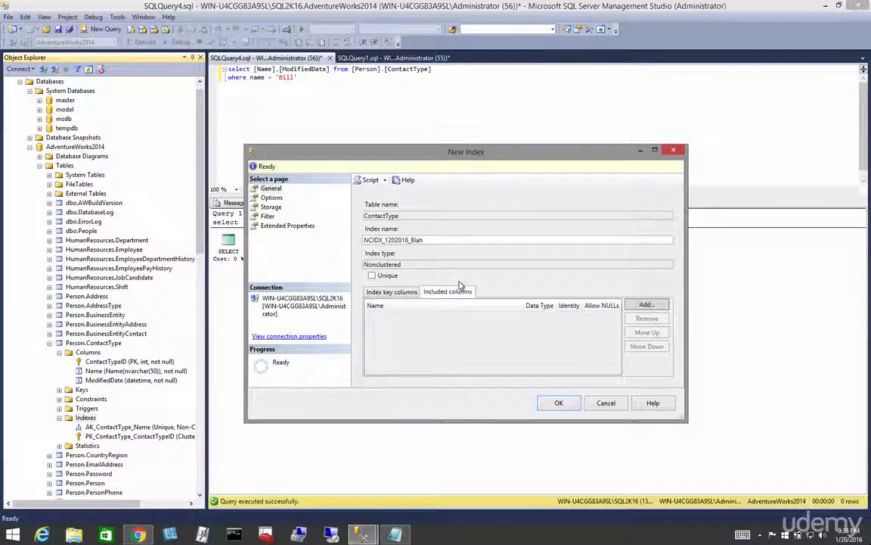
pyautogui.moveTo(648, 304)
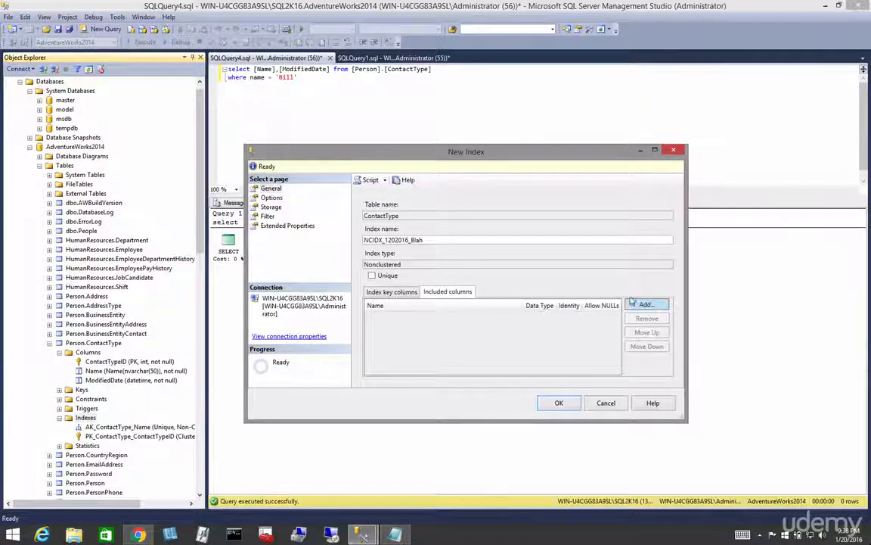
pyautogui.click(645, 304)
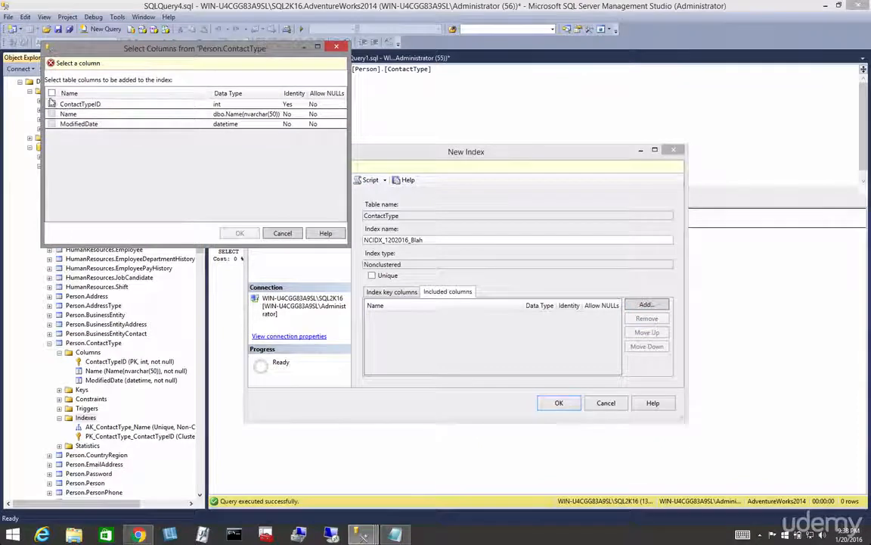
pyautogui.click(239, 233)
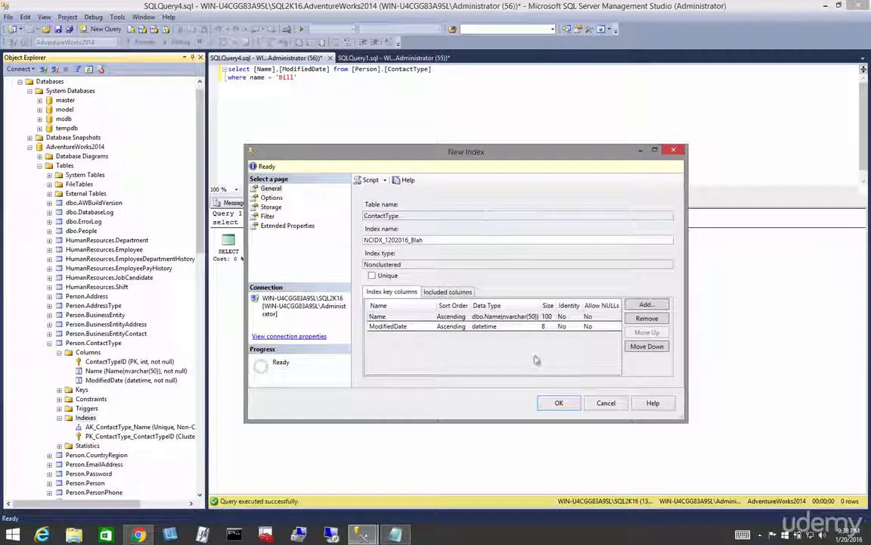
pyautogui.click(560, 402)
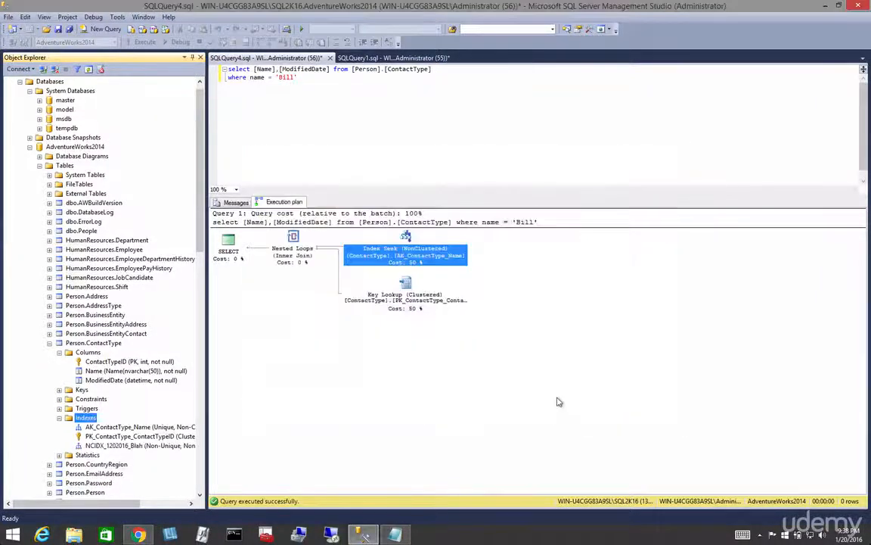
# Step: Show the estimated execution plan, now a single Index Seek on NCIDX_1202016_Blah
pyautogui.rightClick(357, 132)
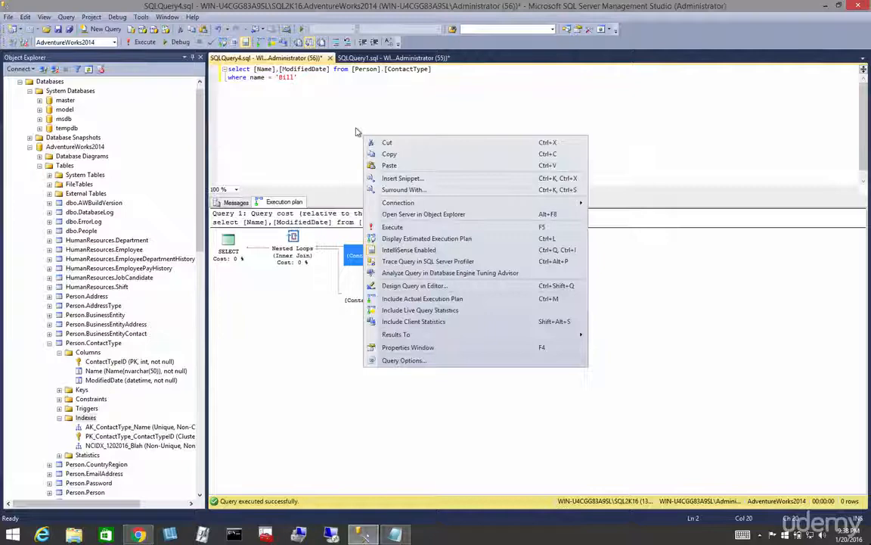
pyautogui.moveTo(426, 239)
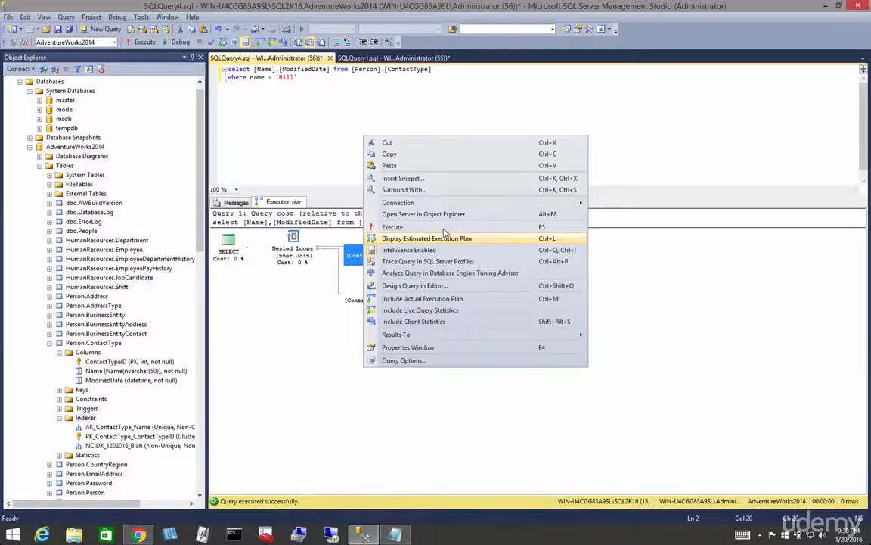
pyautogui.click(427, 239)
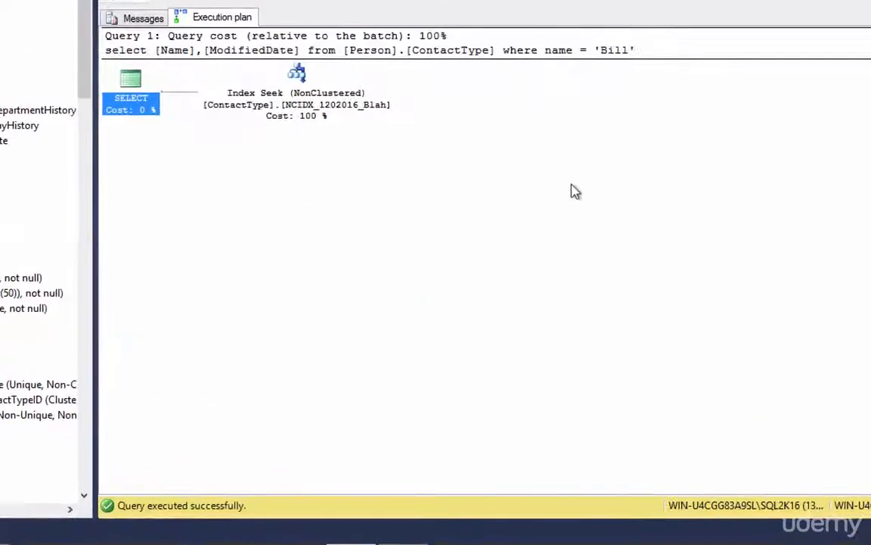
pyautogui.moveTo(296, 73)
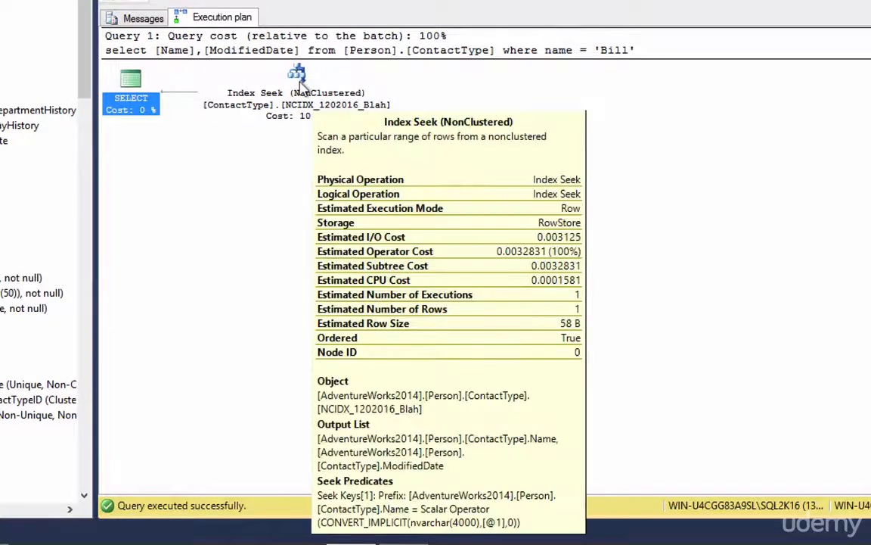